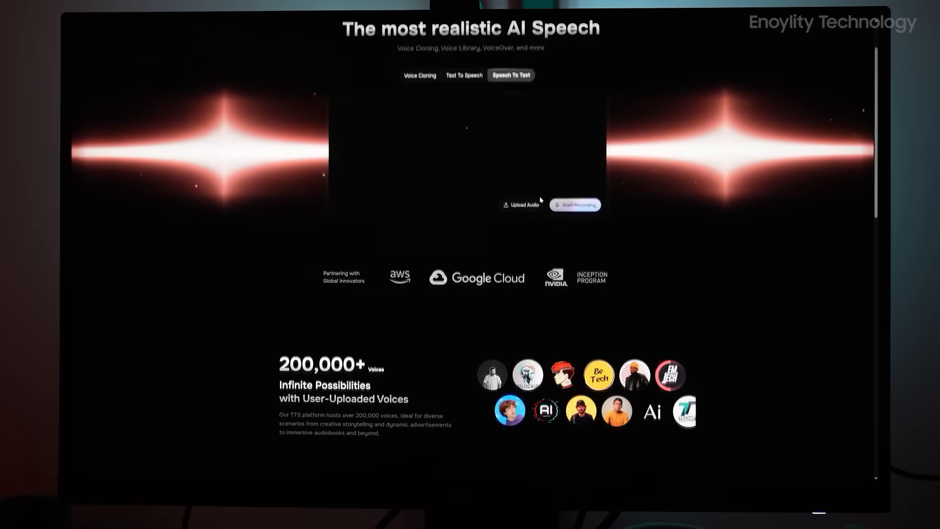
Add a Sigh tag after 'best technology' in Test 1's second line and play it back
{"action": "scroll", "scroll_direction": "down", "scroll_amount": 3}
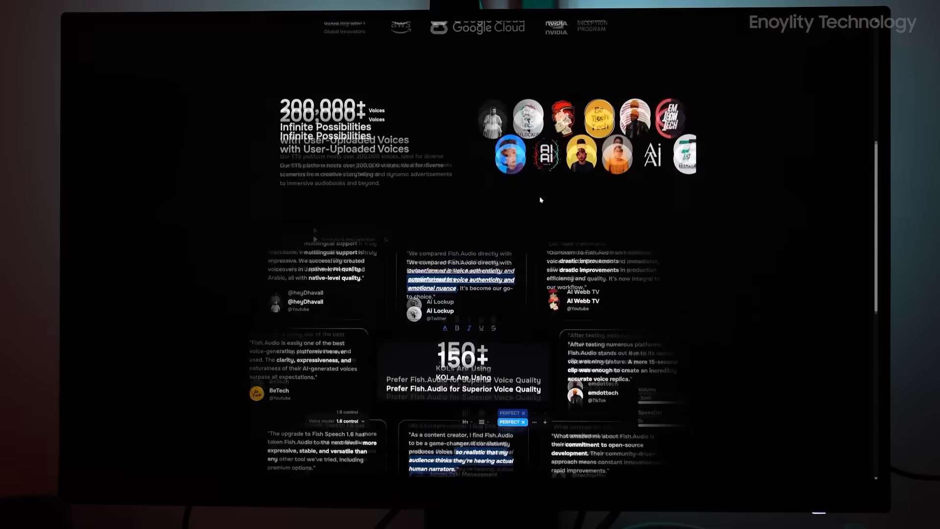
{"action": "scroll", "scroll_direction": "down", "scroll_amount": 3}
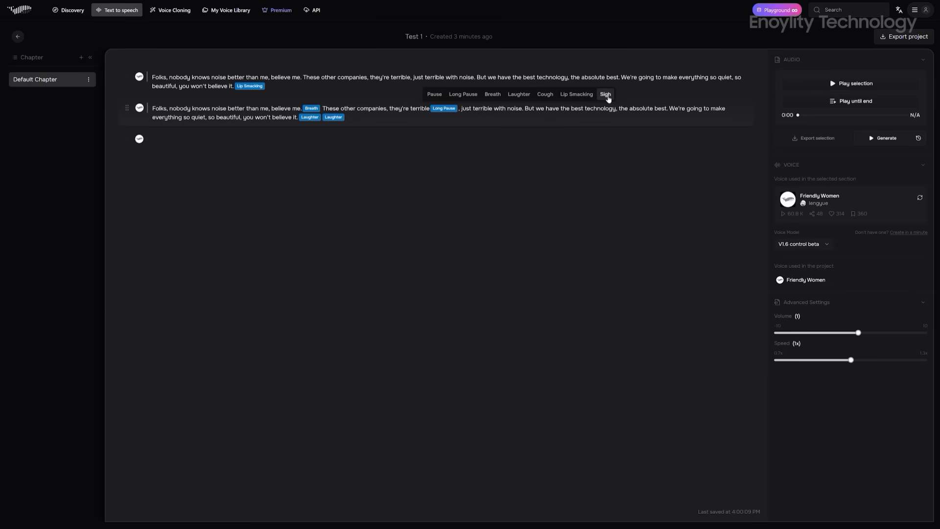
{"action": "left_click", "coordinate": [605, 94]}
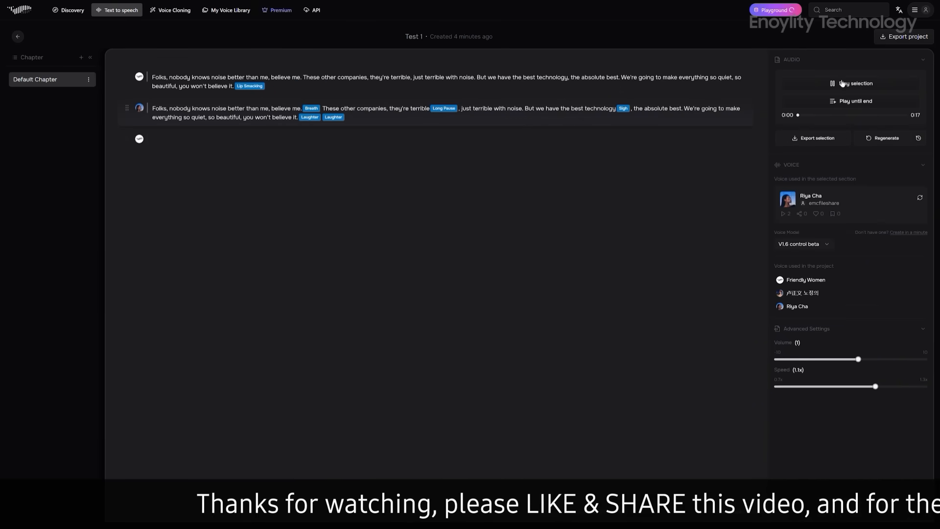
{"action": "left_click", "coordinate": [855, 83]}
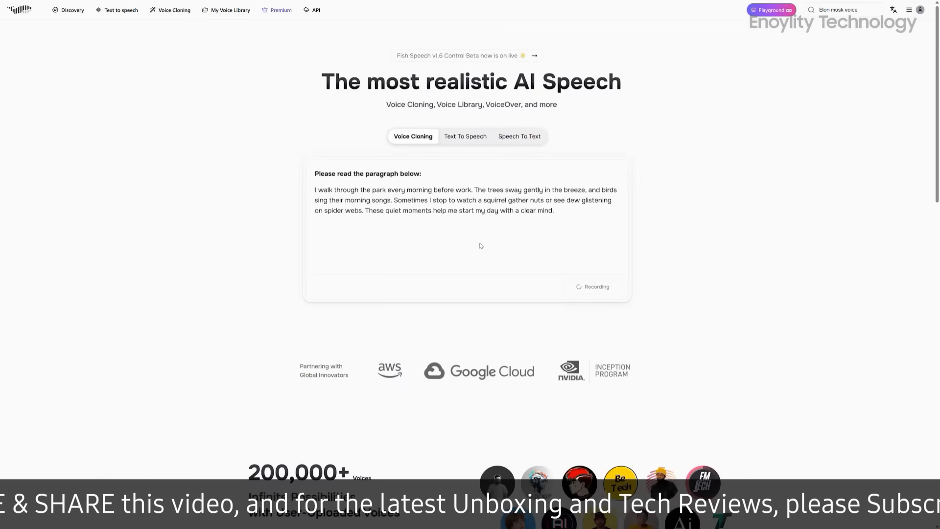
Go from the Fish Audio home page to the Text to Speech page
{"action": "left_click", "coordinate": [592, 286]}
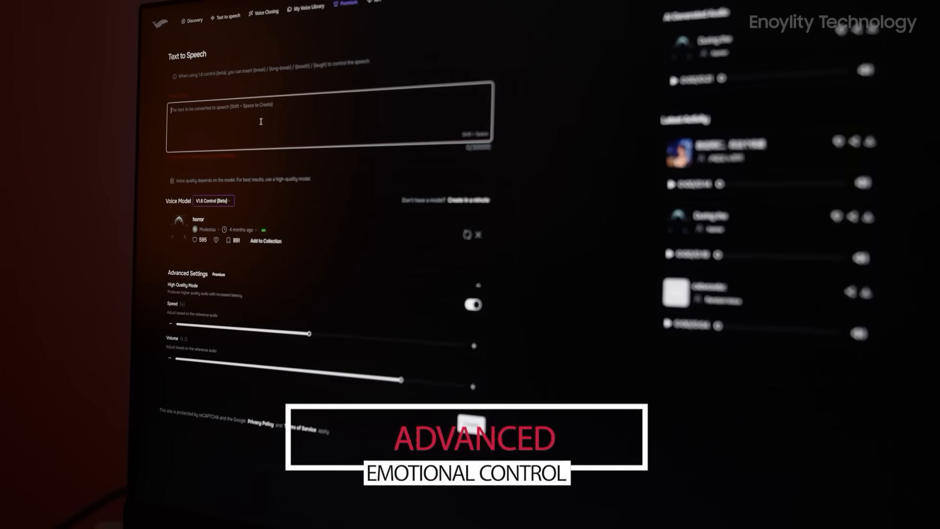
Enter the winter-of-1985 Maine town script and add three Cough tags after 'better than me,'
{"action": "type", "text": "During the winter of 1985, residents of a small Maine town reported seeing shadowy figures standing motionless in their yards at night. The entities would vanish when approached, leaving only deep footprints in the snow. Despite multiple witnesses, no explanation was ever found."}
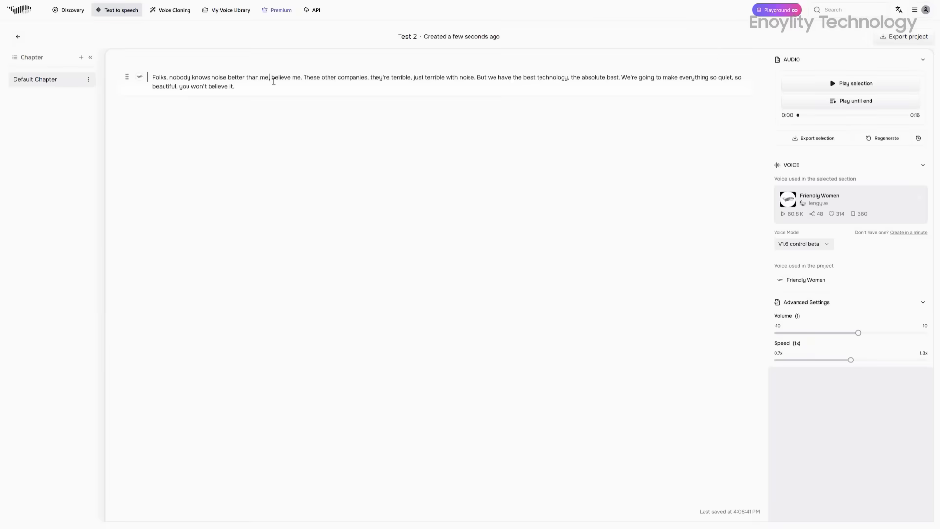
{"action": "left_click", "coordinate": [528, 259]}
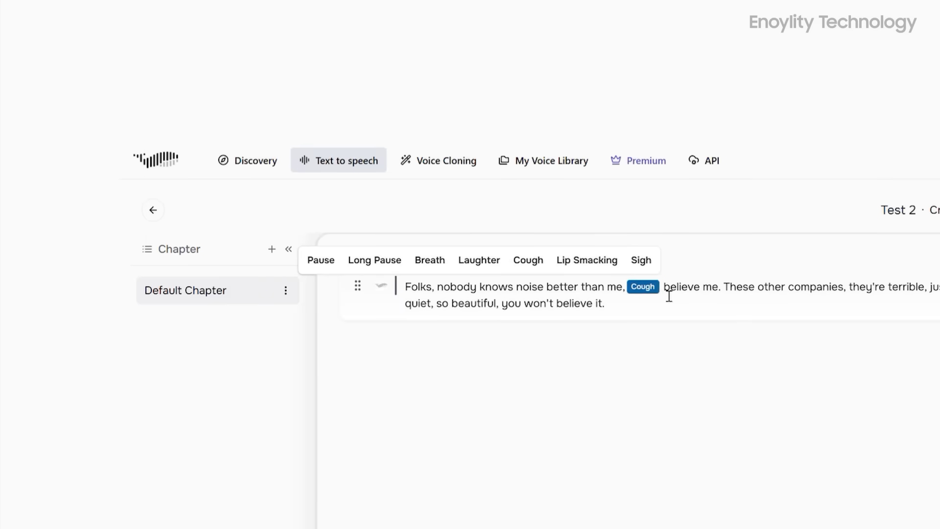
{"action": "left_click", "coordinate": [598, 260]}
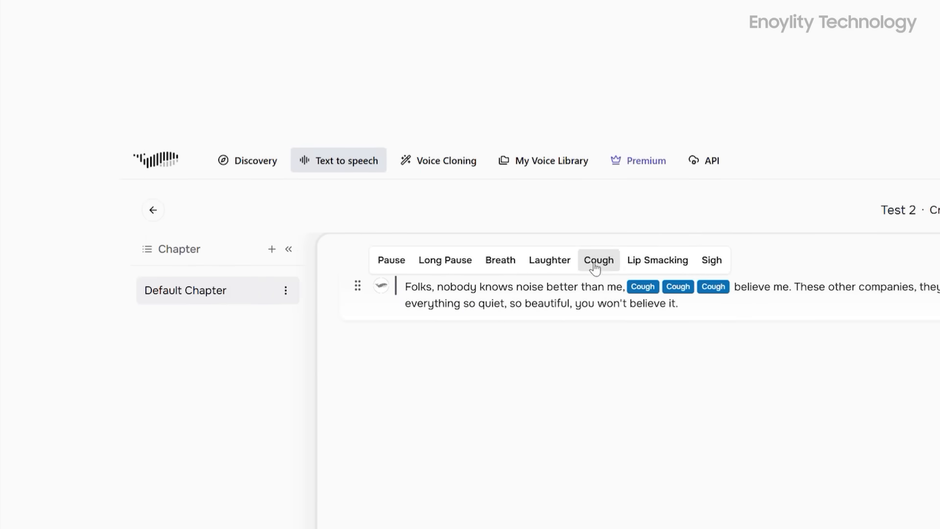
{"action": "left_click", "coordinate": [598, 260]}
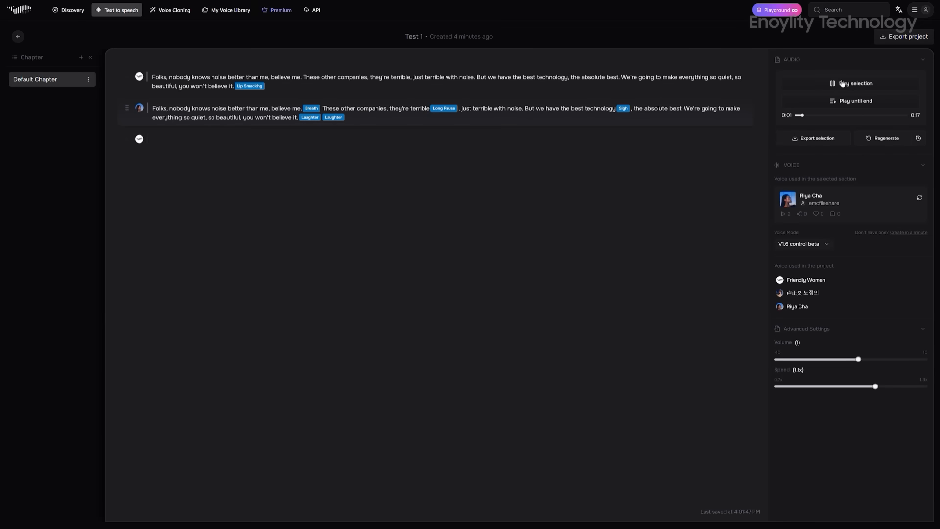
{"action": "left_click", "coordinate": [855, 83]}
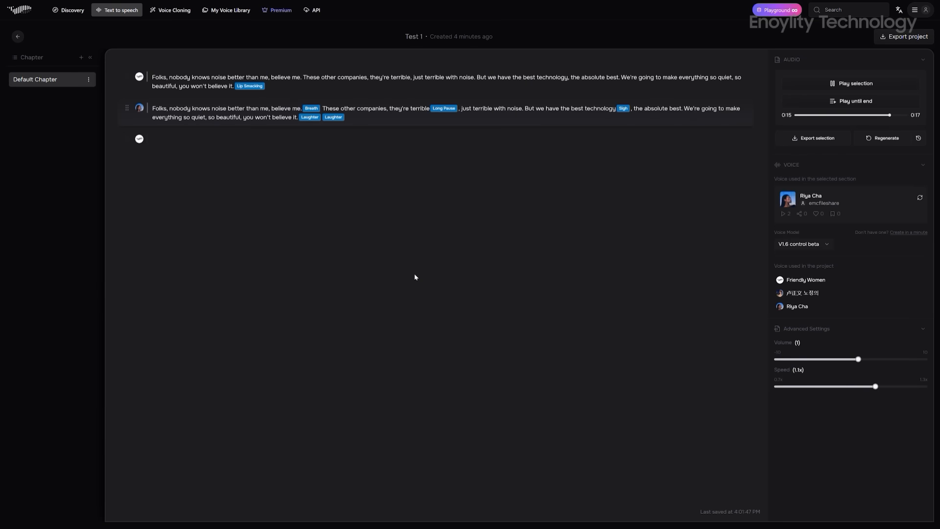
{"action": "left_click", "coordinate": [806, 280]}
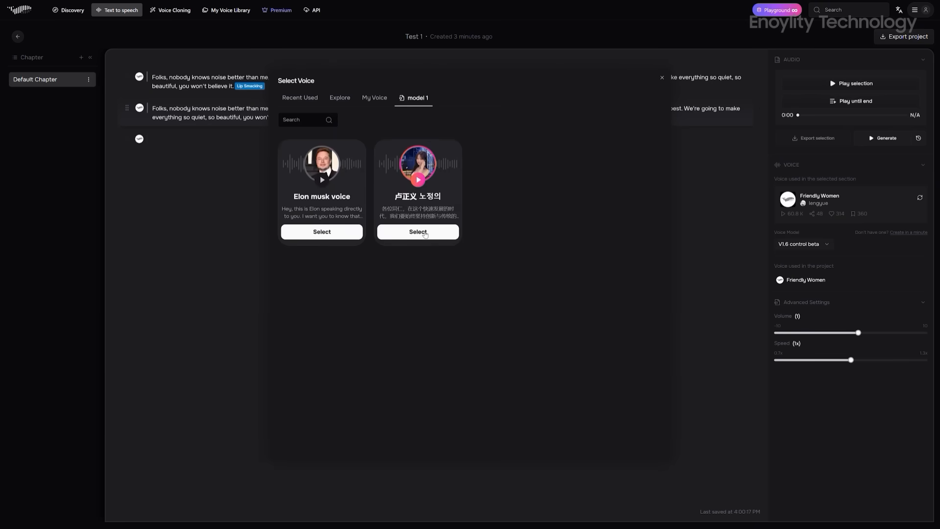
Select the 卢正义 노정의 voice for Test 1's second line and play it
{"action": "left_click", "coordinate": [418, 233]}
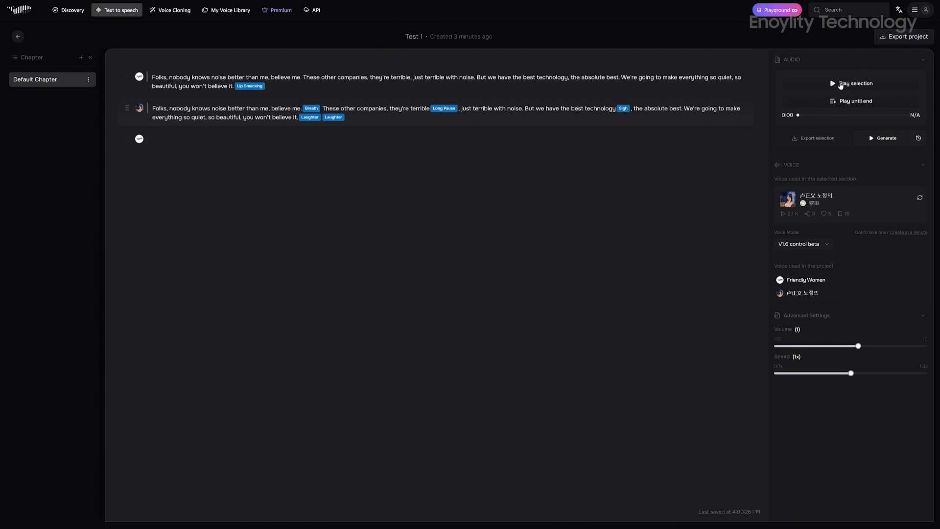
{"action": "left_click", "coordinate": [855, 83]}
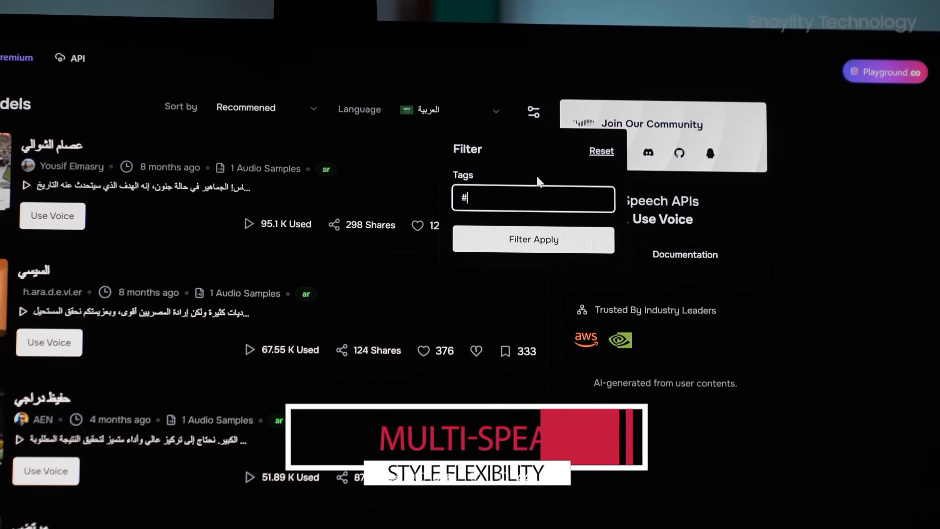
Pick 【宣传片】(大气悠扬浑厚) from Recent Used for Test 3's last line
{"action": "type", "text": "ga"}
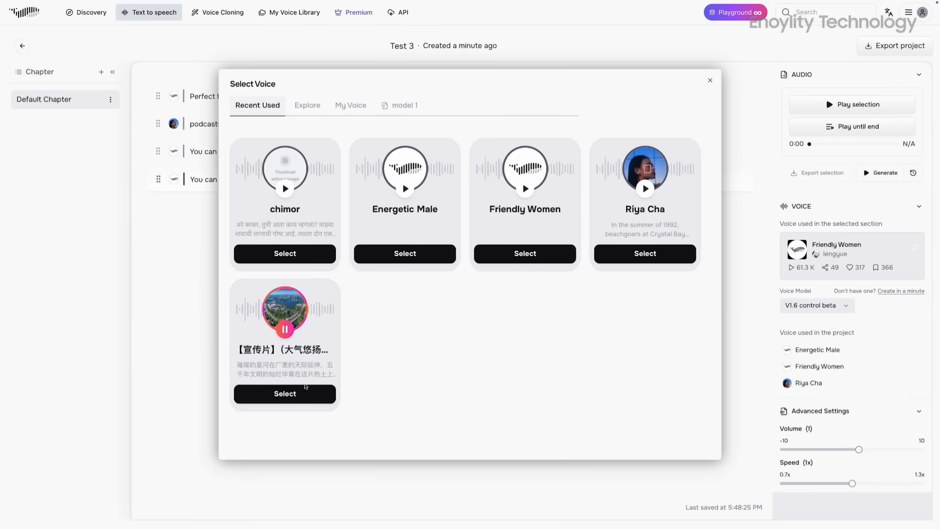
{"action": "left_click", "coordinate": [285, 393]}
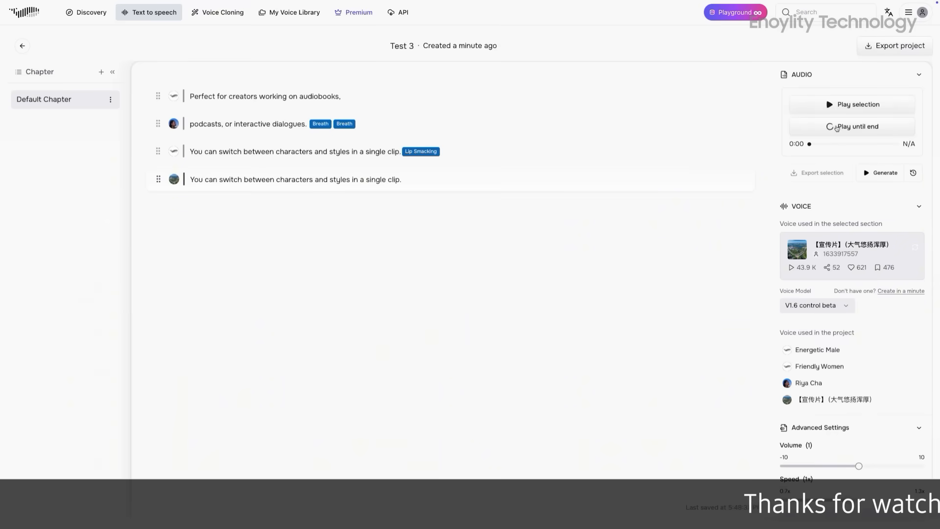